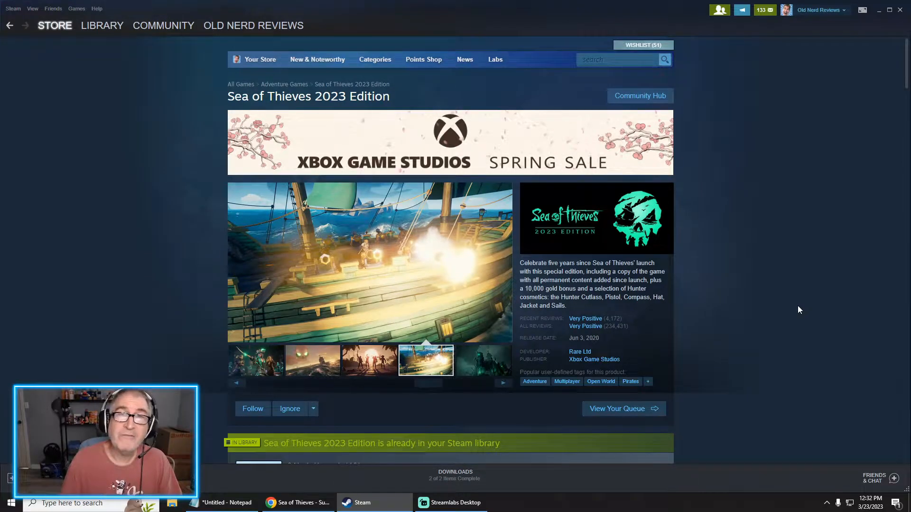
Switch from Steam through the Notepad error note to the Chrome Lavenderbeard support article.
click(482, 359)
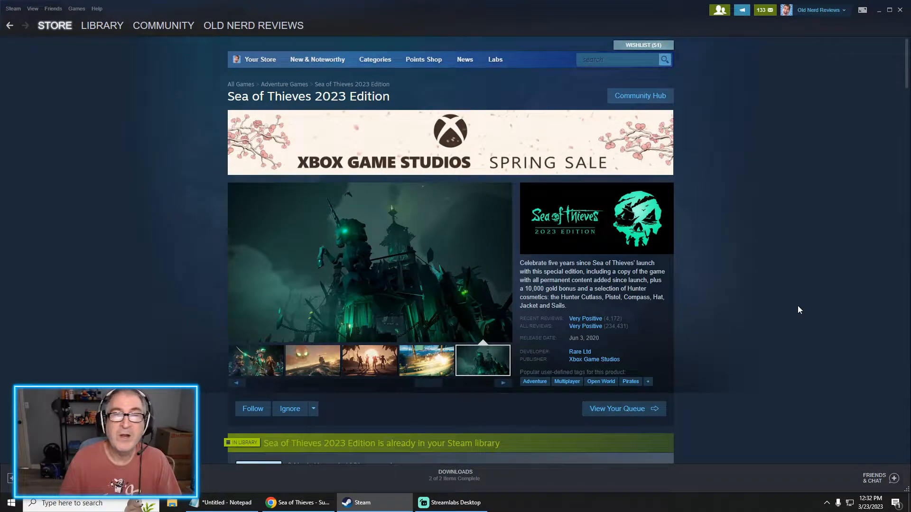
click(367, 359)
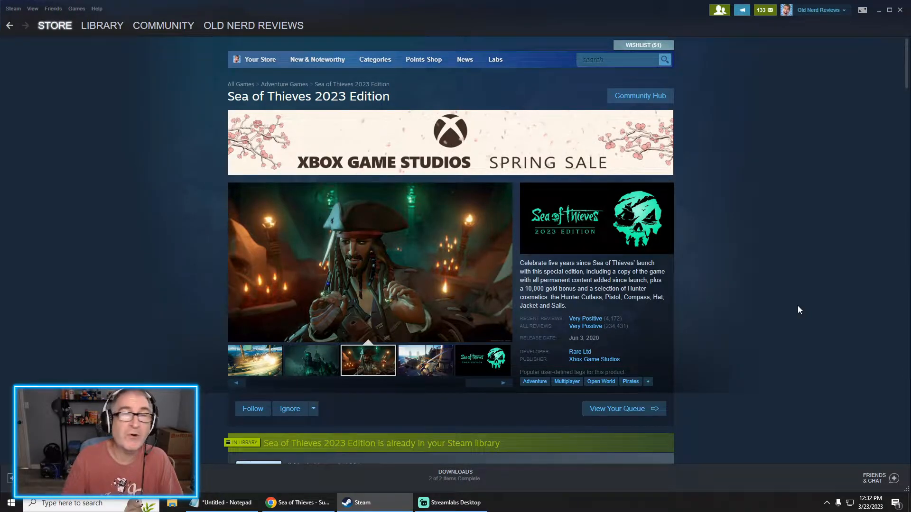
click(424, 359)
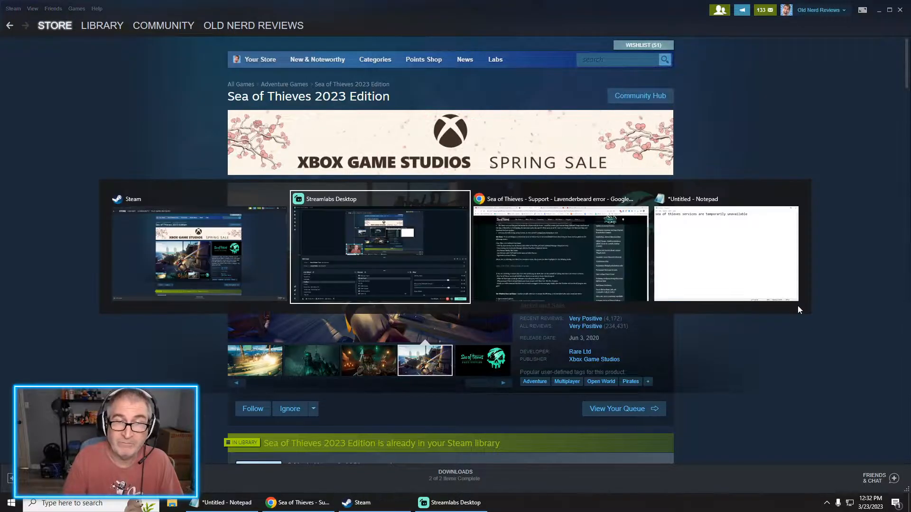
click(724, 255)
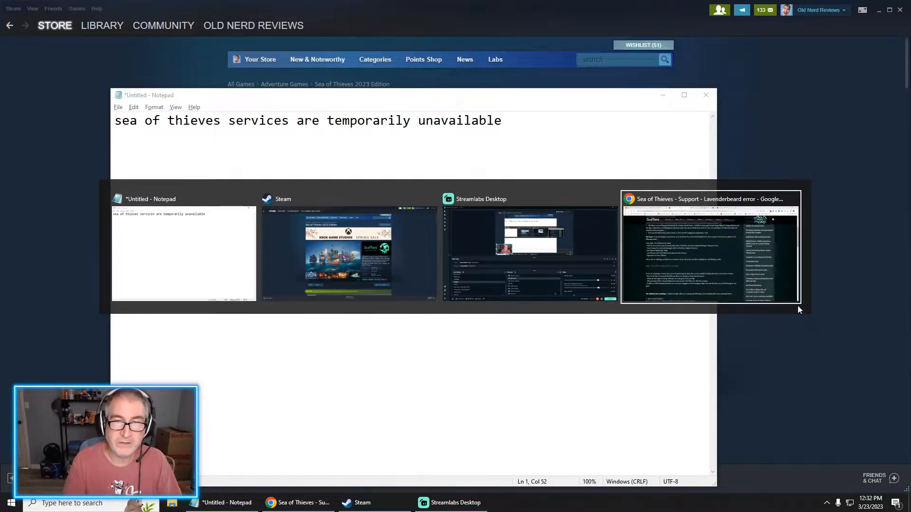
click(710, 247)
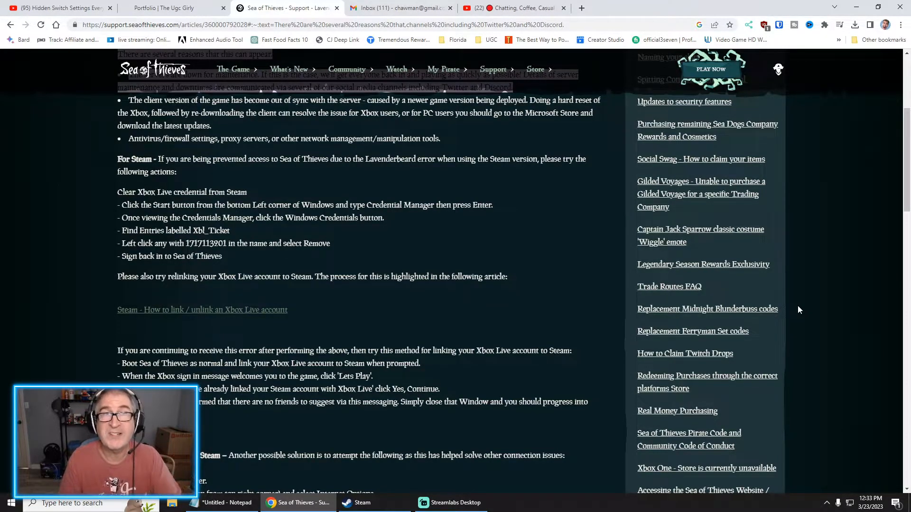
mouse_move(509, 335)
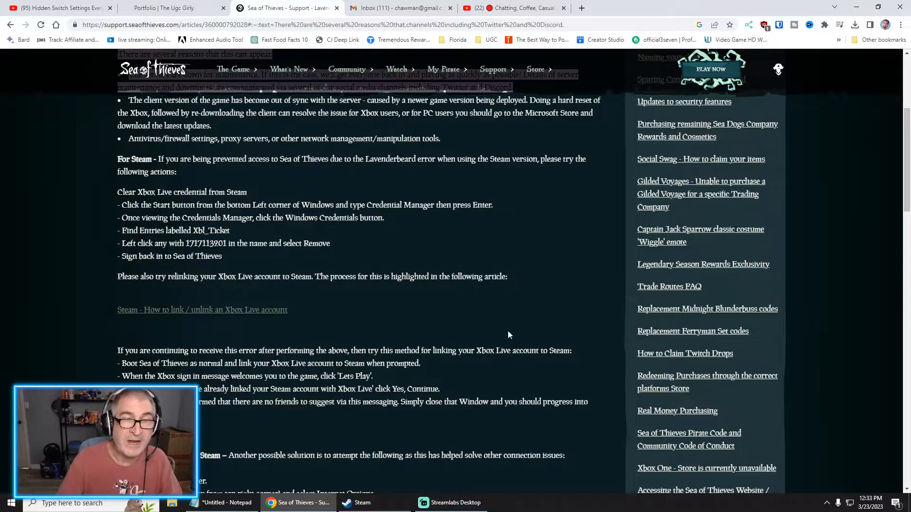
scroll(up, 3)
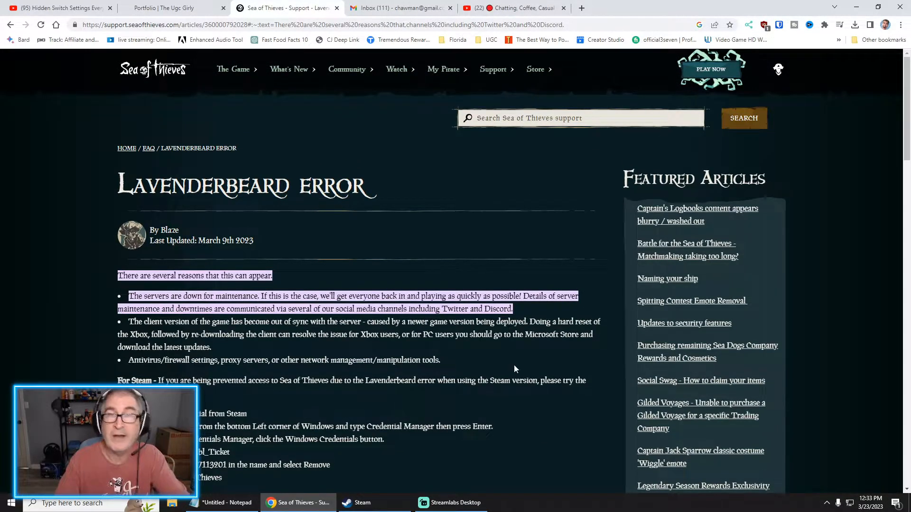
scroll(down, 3)
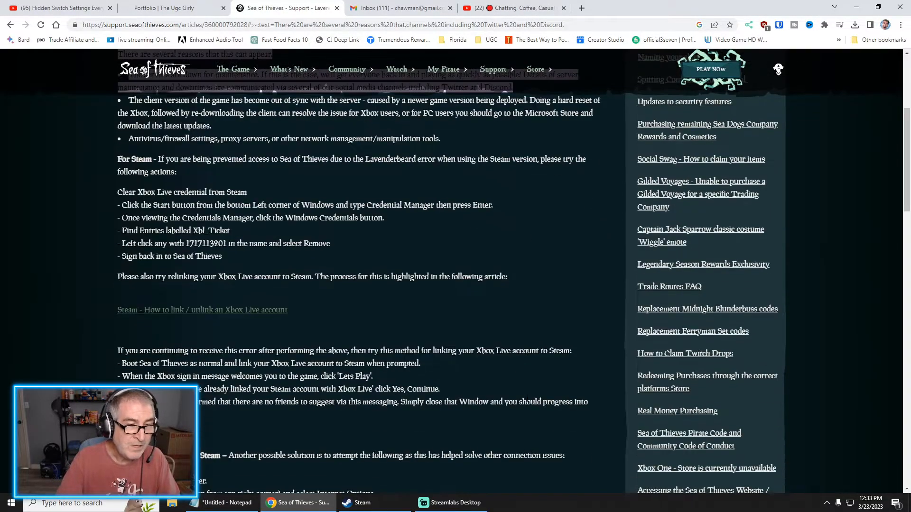